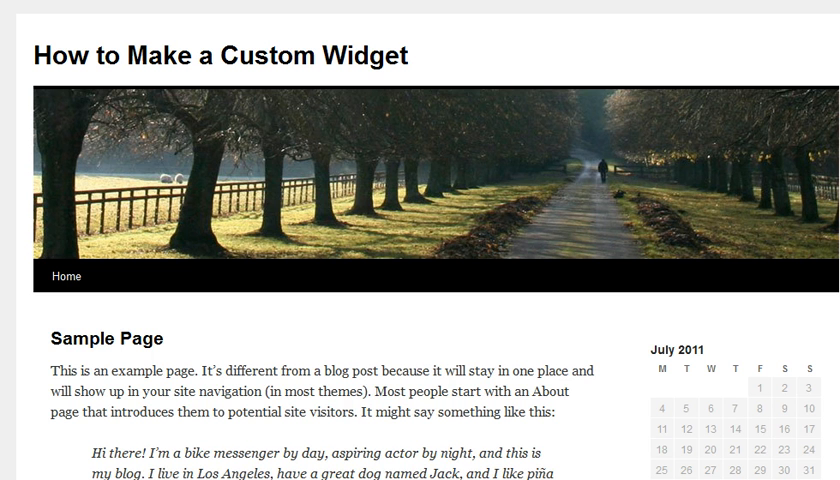
mouse_move(424, 26)
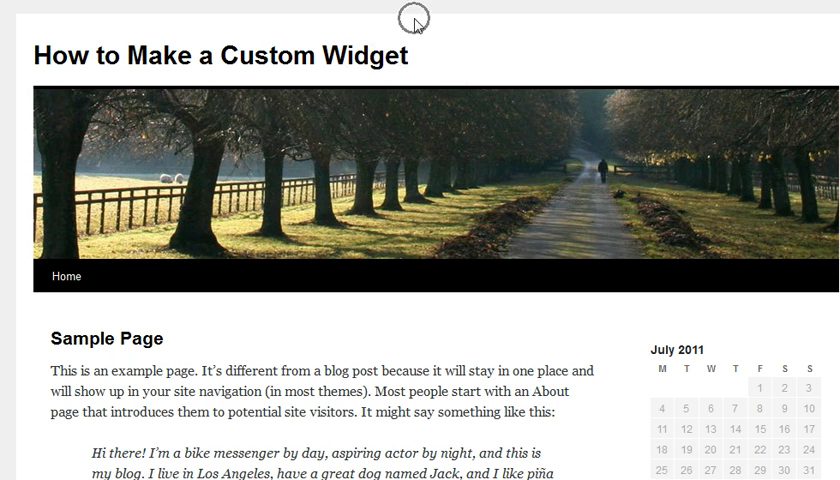
mouse_move(416, 22)
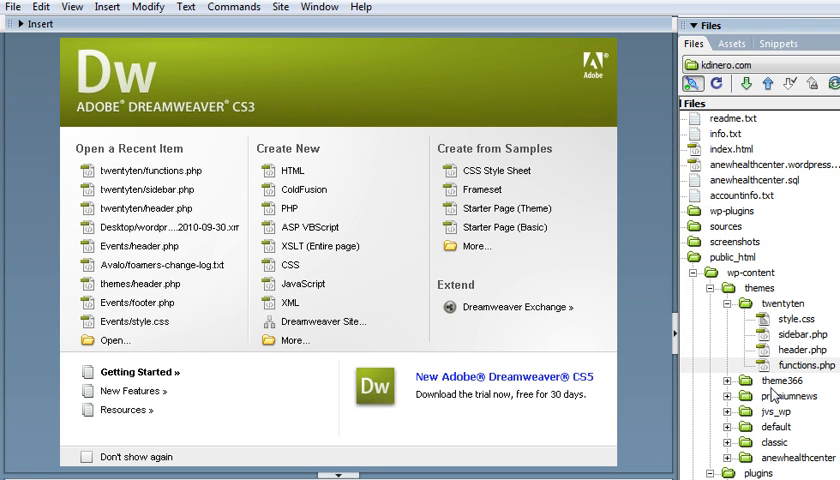
mouse_move(772, 380)
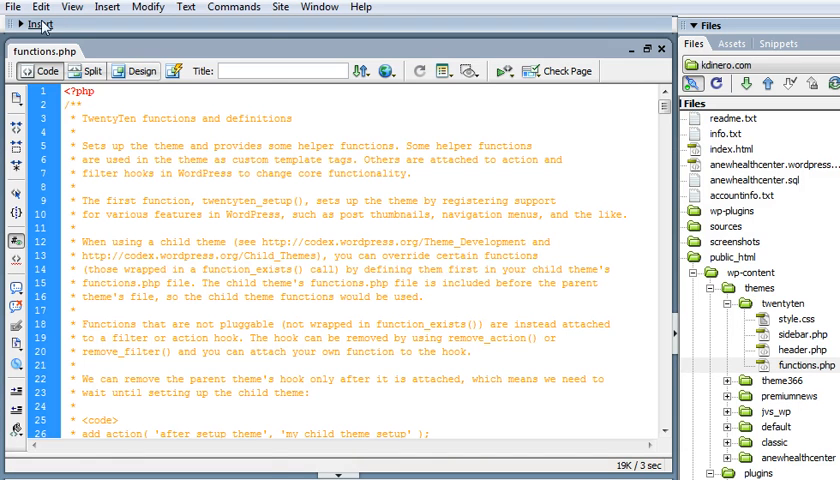
- Search functions.php for 'widget' via Edit > Find and Replace, landing on the widgetized-areas comment
left_click(40, 8)
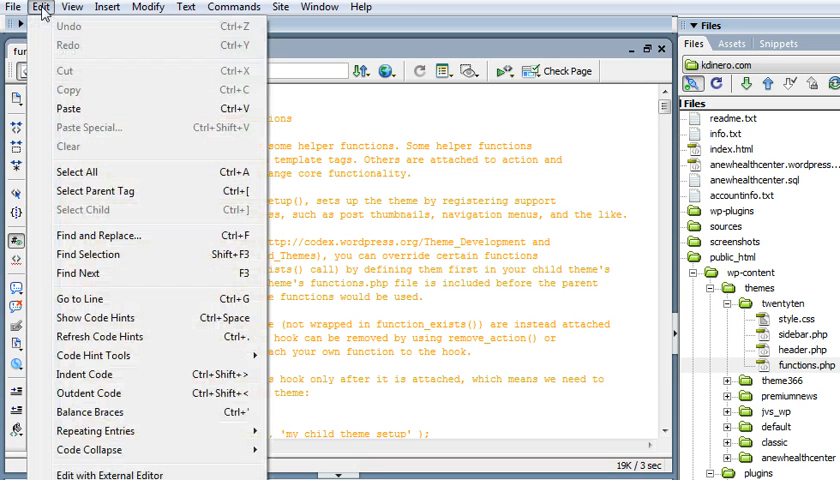
mouse_move(98, 236)
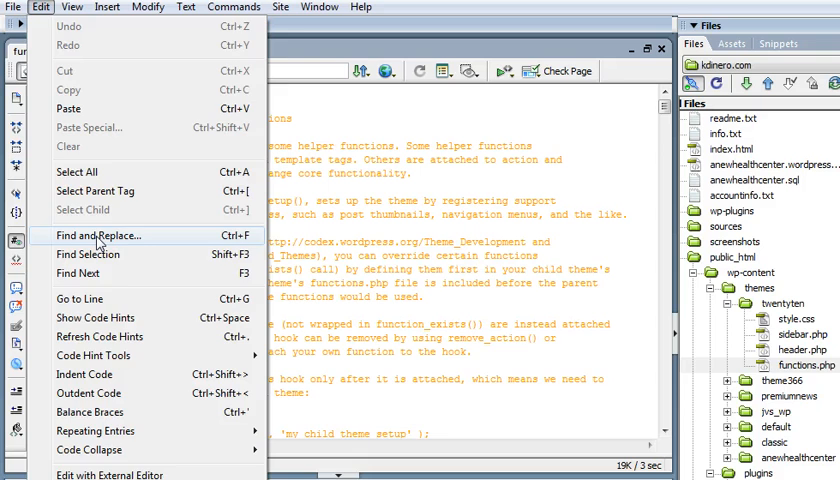
left_click(96, 236)
type("widget")
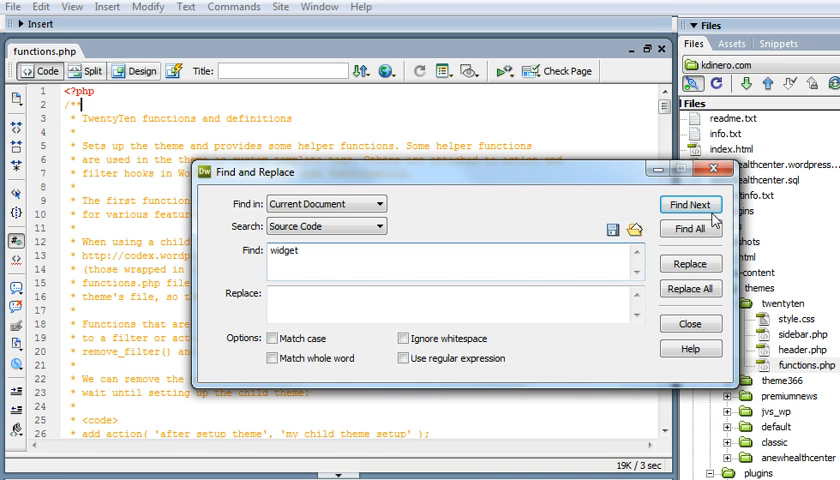
left_click(688, 204)
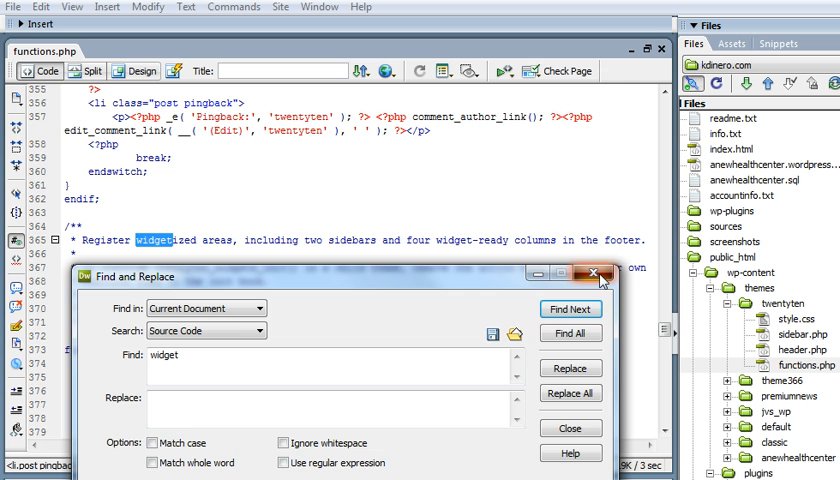
- Dismiss the search and bring the Area 1 Primary Widget Area register_sidebar block into view
left_click(594, 280)
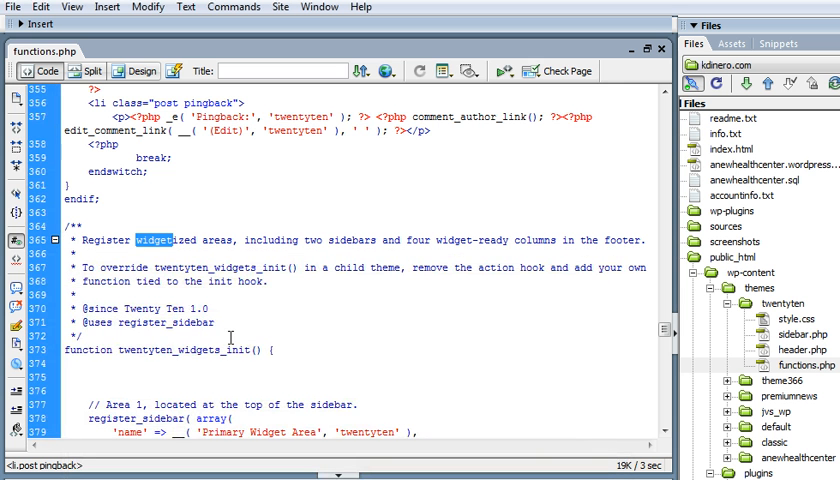
scroll("down", 3)
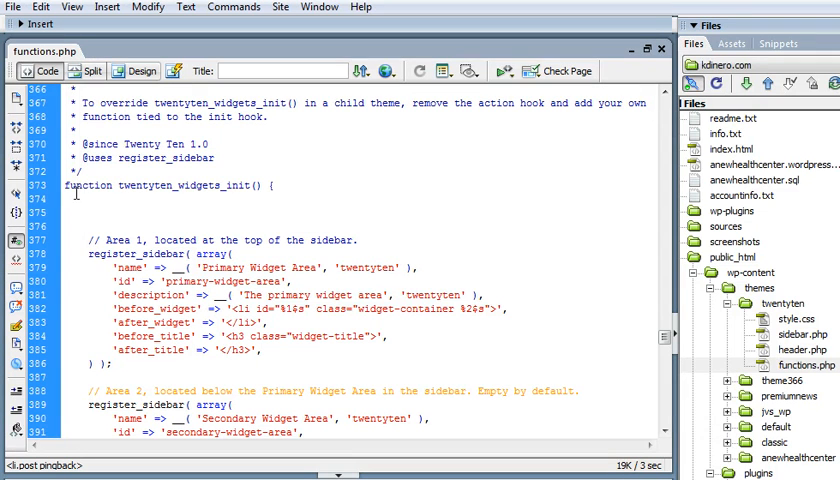
mouse_move(100, 186)
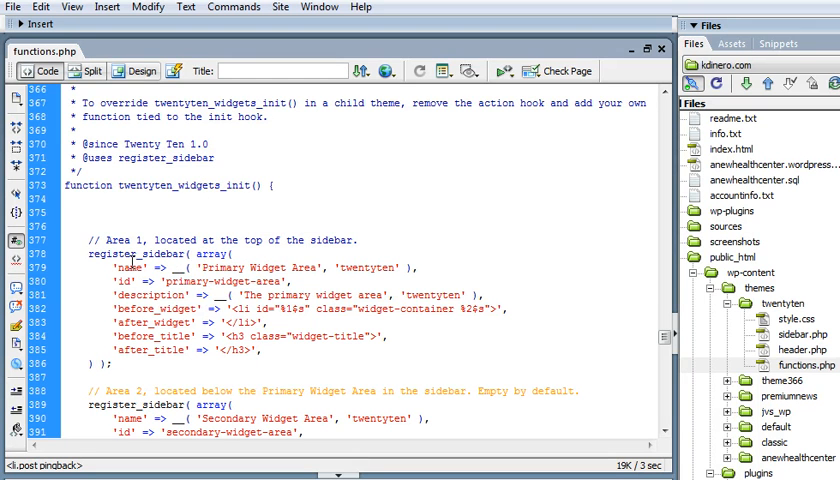
mouse_move(128, 244)
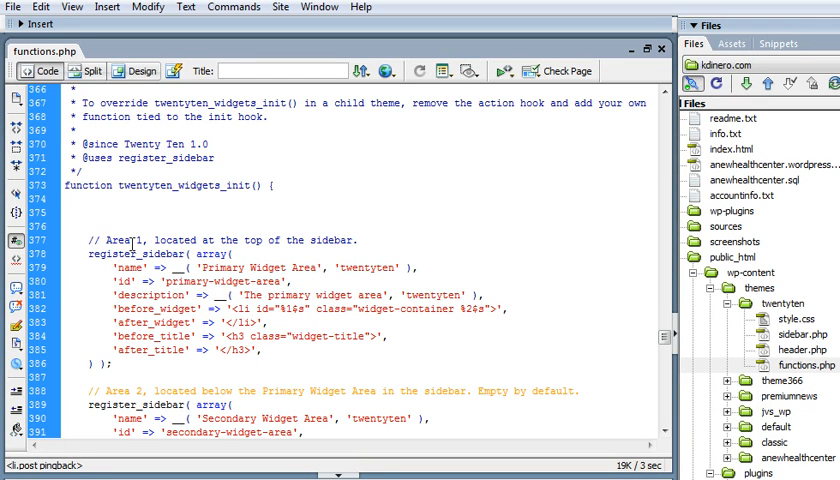
mouse_move(328, 252)
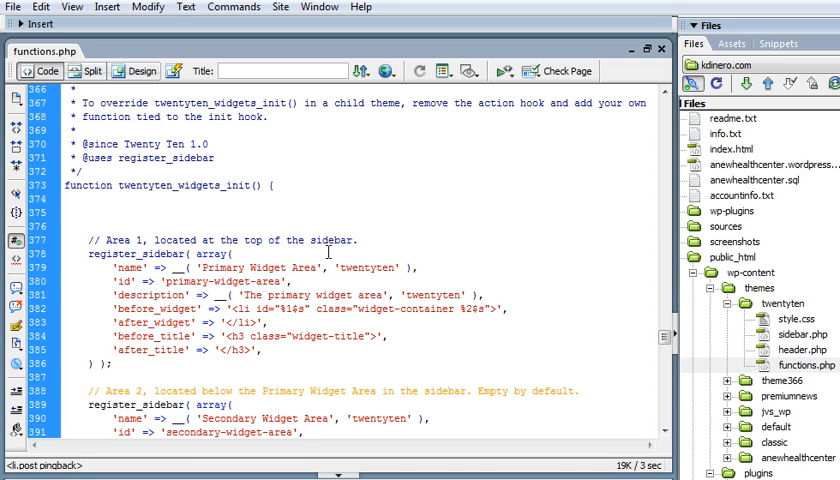
mouse_move(228, 272)
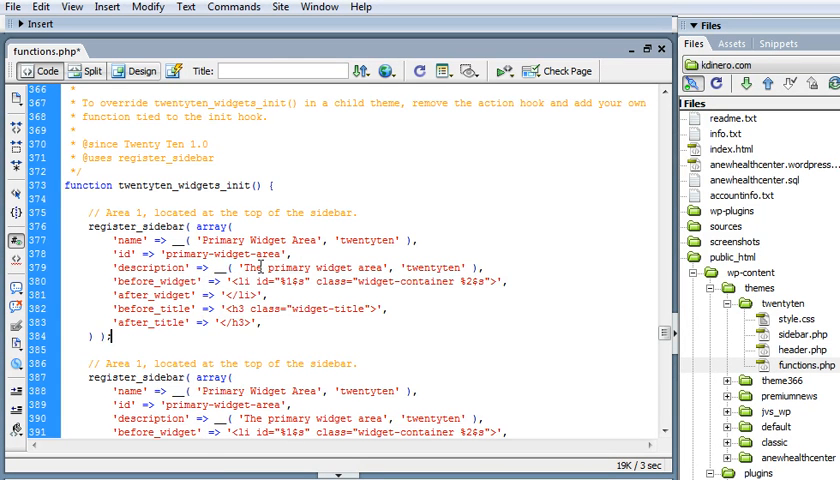
- Duplicate the Area 1 block above itself as 'Header Widget Area' with id header-widget-area and matching description
scroll("down", 3)
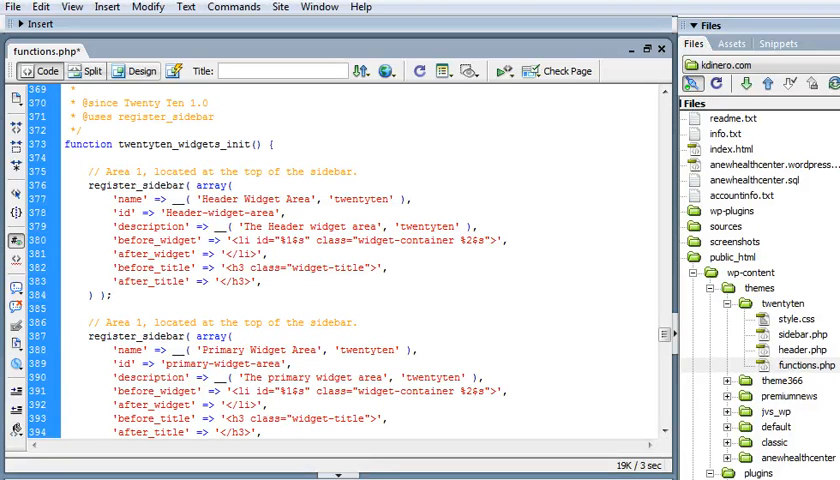
mouse_move(16, 164)
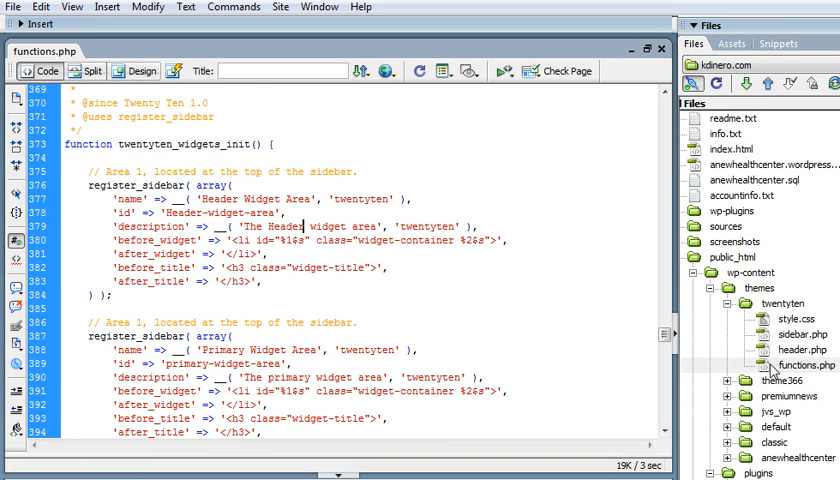
- Save functions.php and upload it to the site's server from the Files panel
left_click(800, 366)
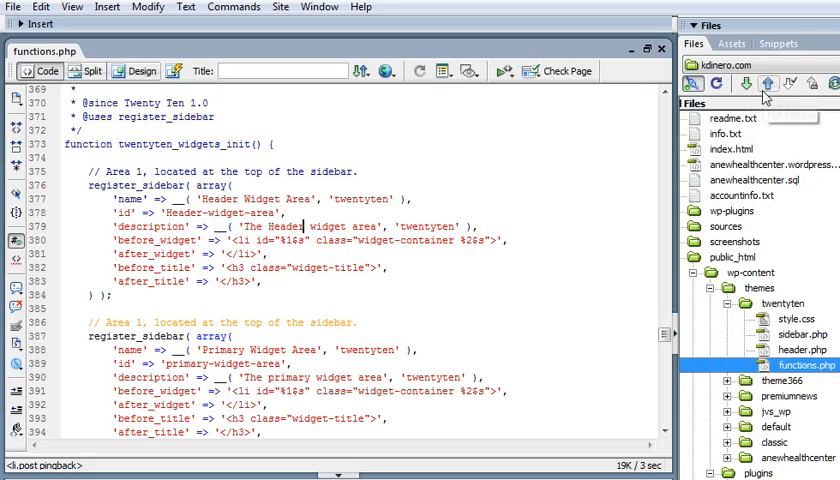
mouse_move(760, 88)
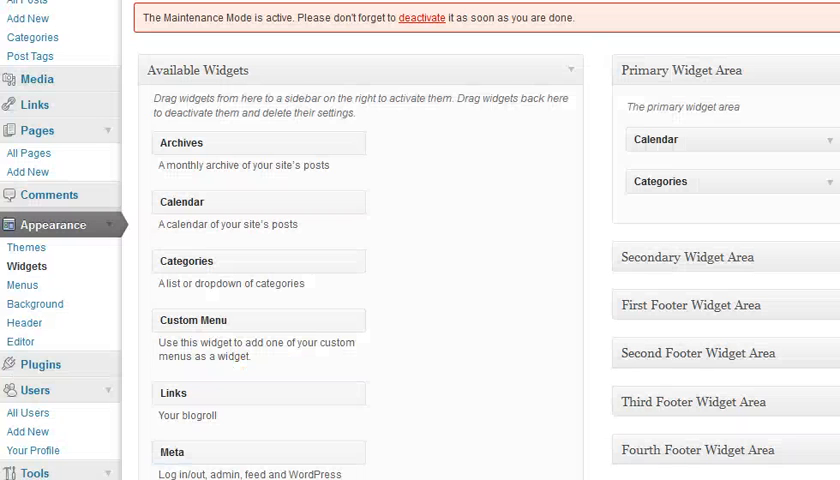
mouse_move(790, 176)
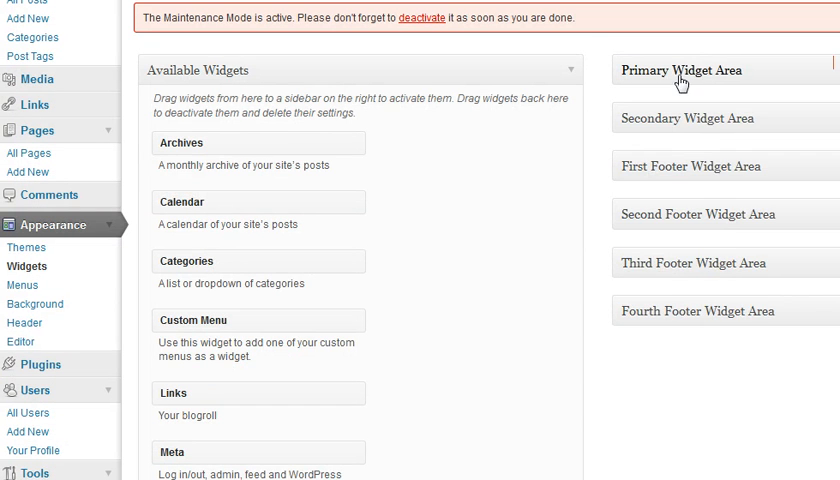
mouse_move(658, 120)
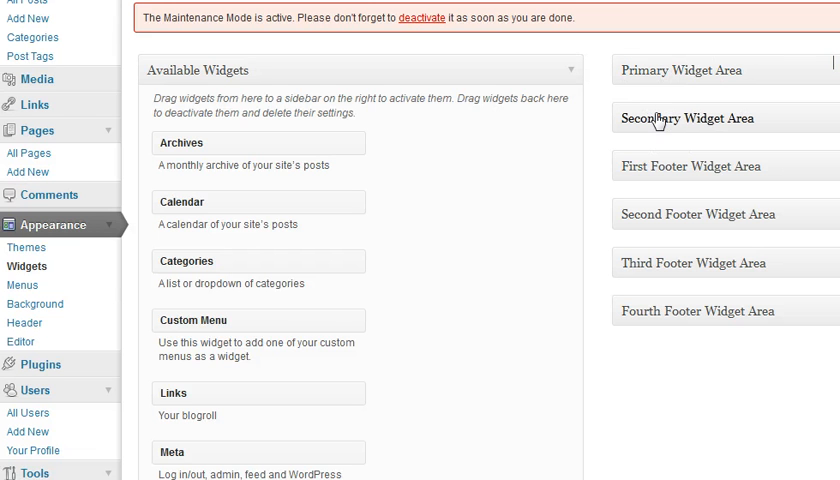
mouse_move(646, 172)
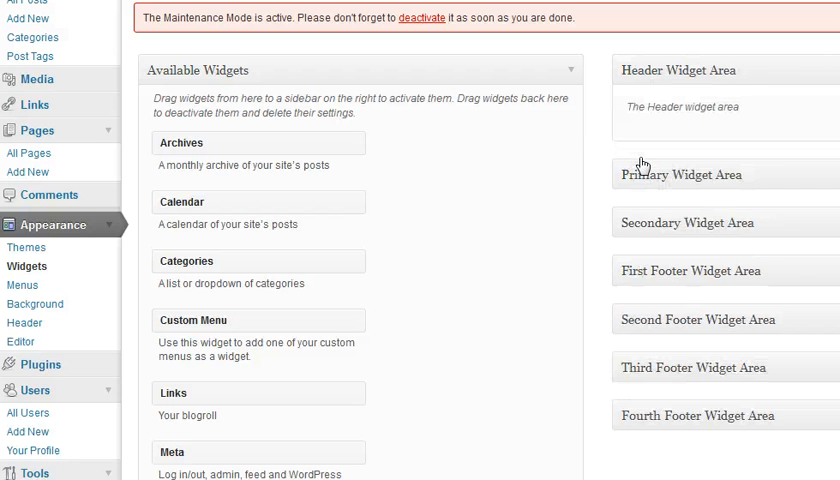
mouse_move(716, 76)
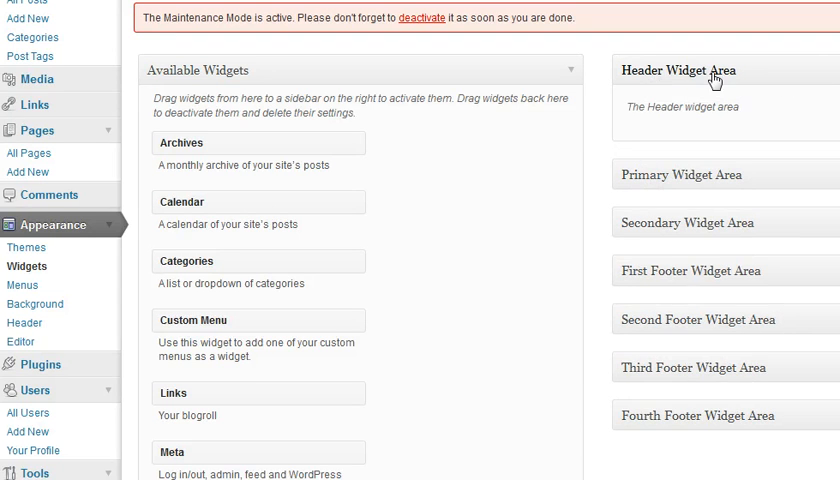
mouse_move(680, 70)
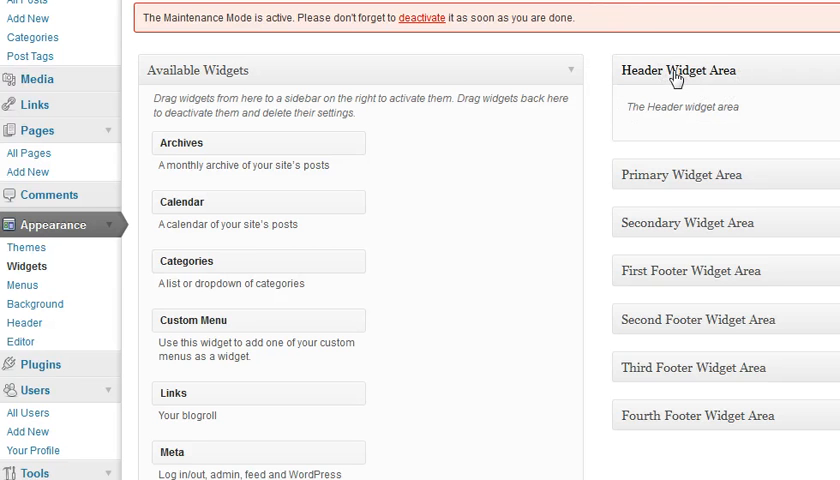
- Confirm Header Widget Area appears above Primary Widget Area on the WordPress Widgets page, then collapse it
left_click(692, 68)
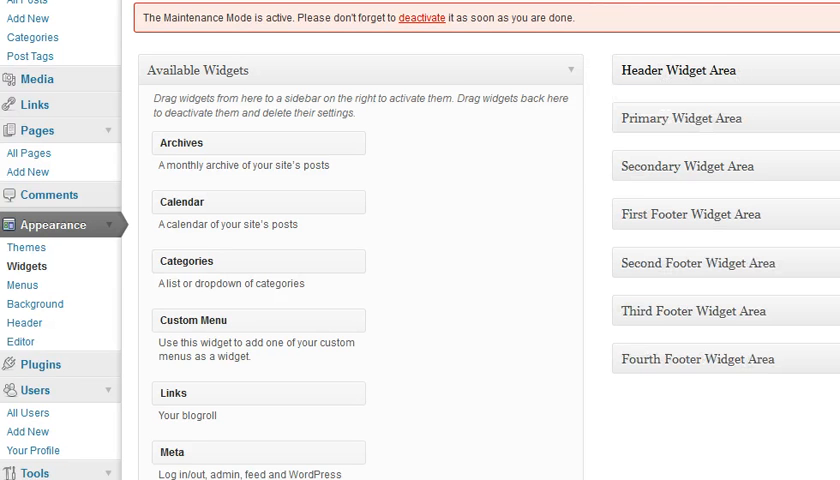